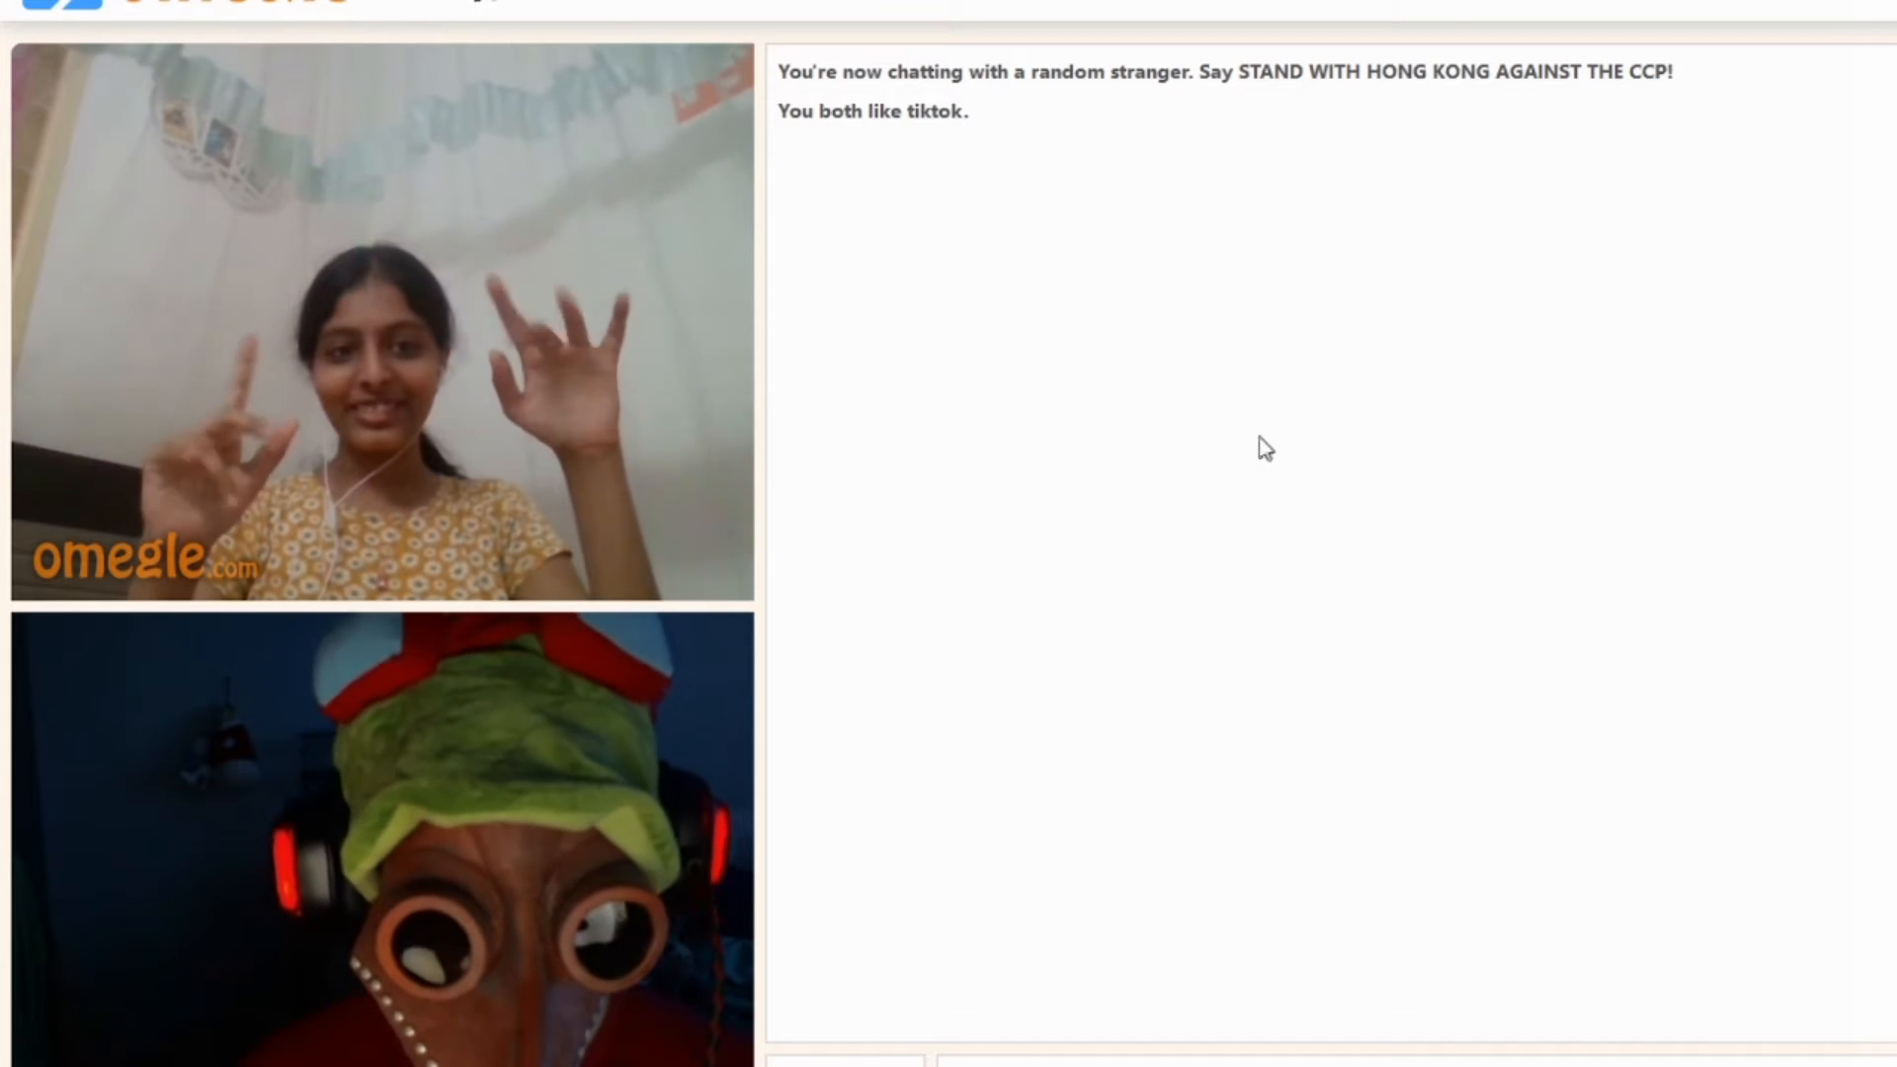
mouse_move(962, 737)
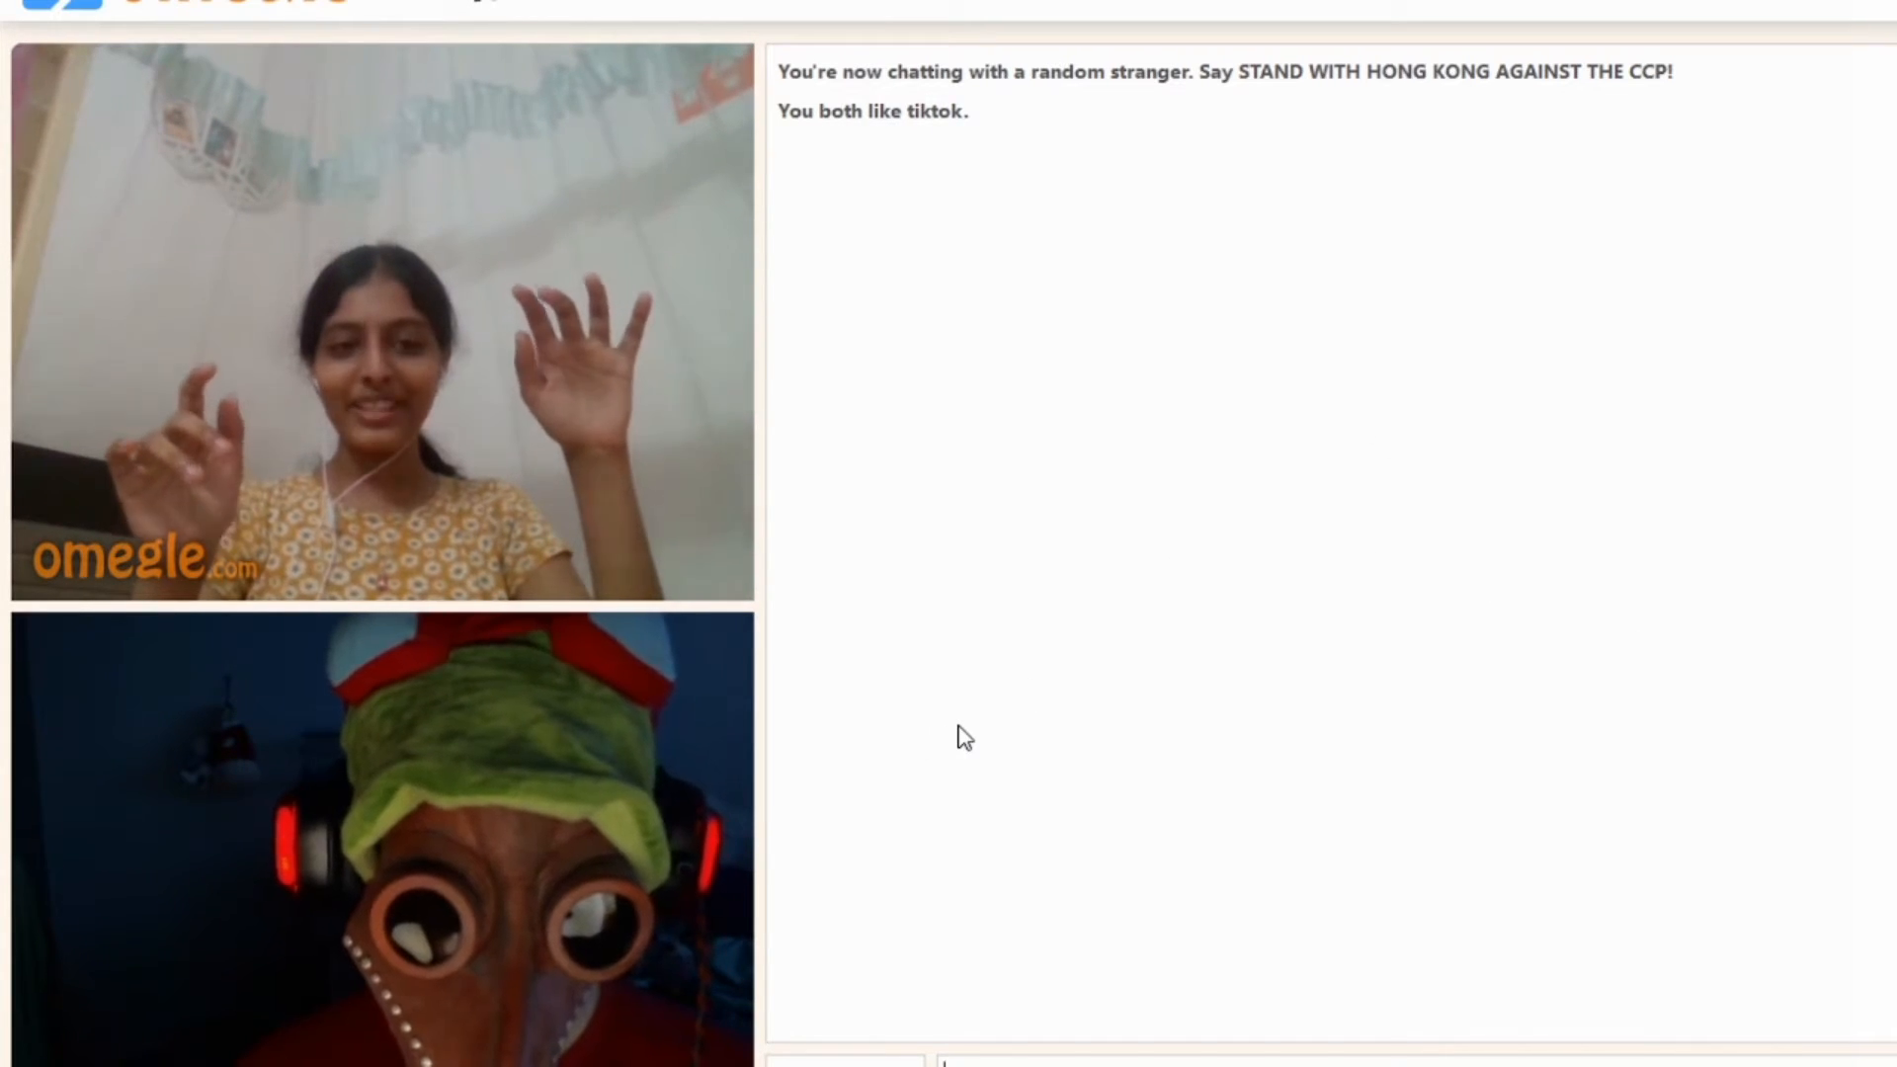
mouse_move(853, 836)
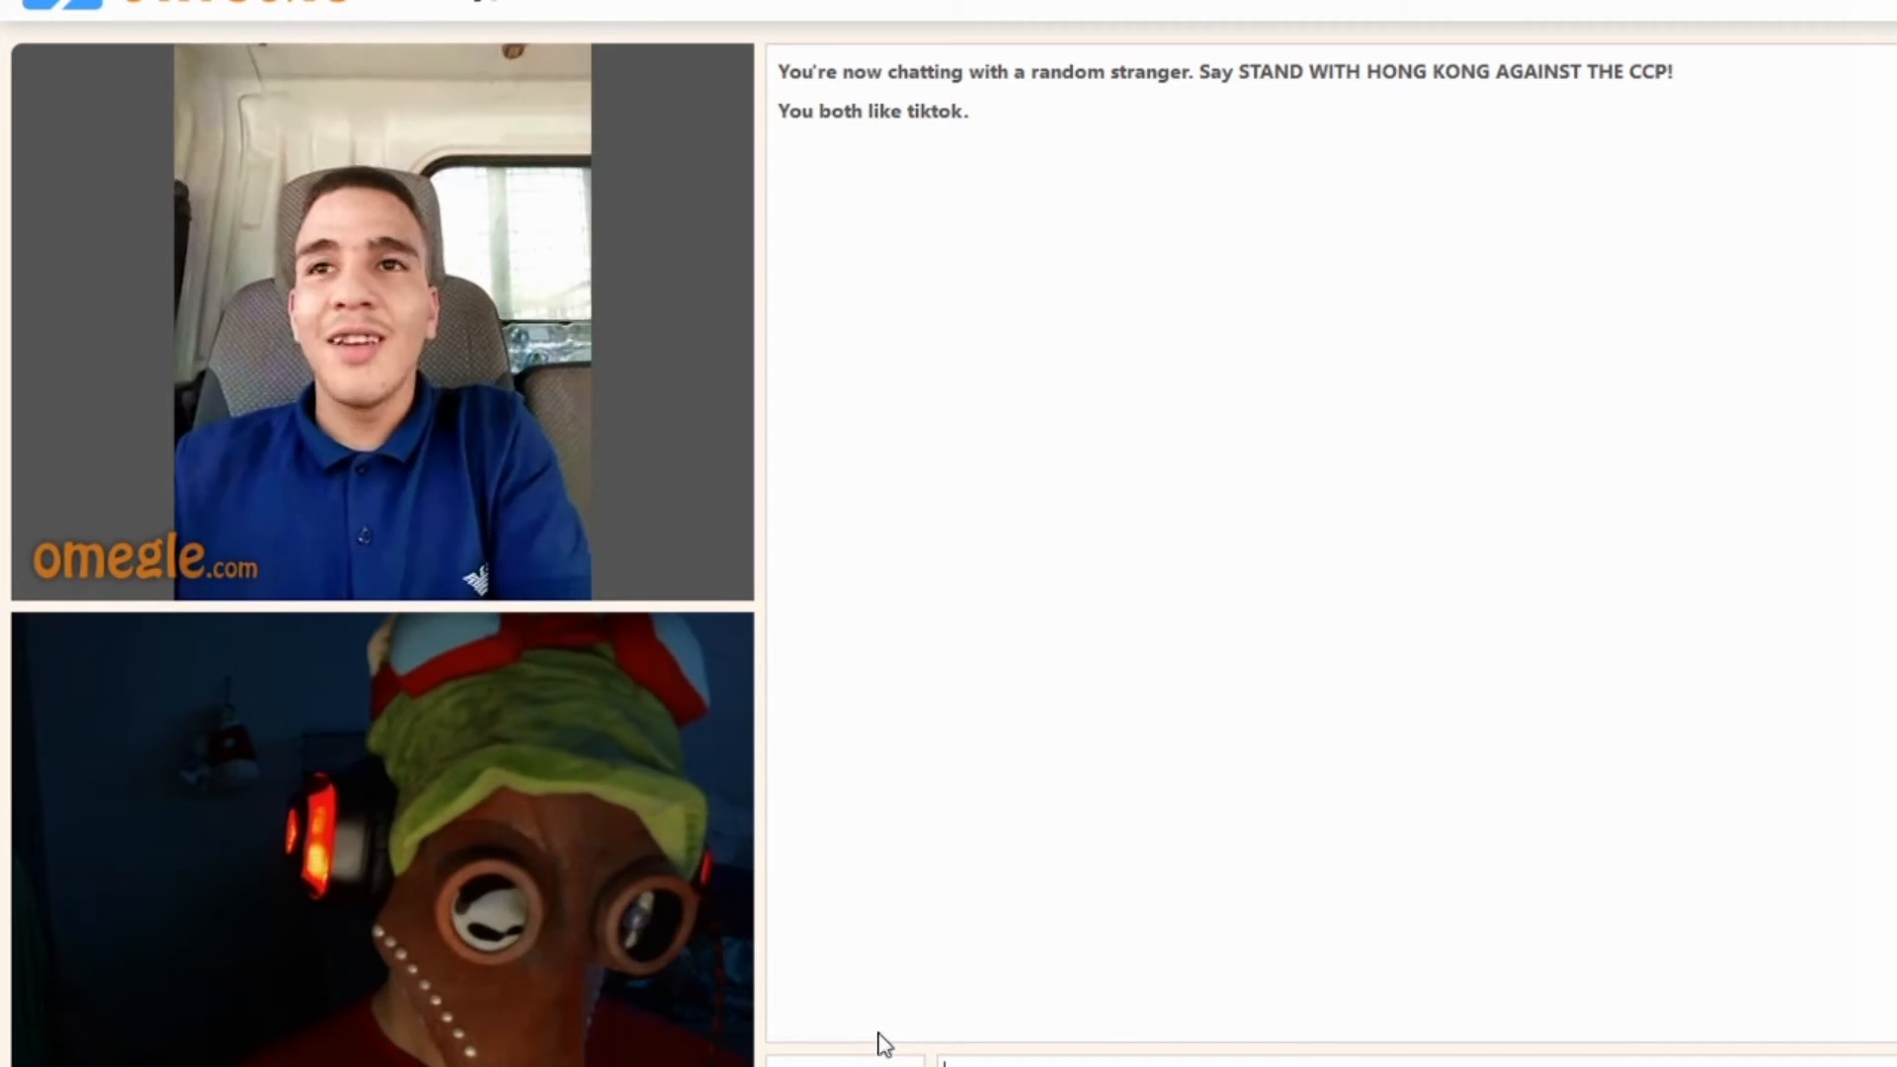
mouse_move(913, 1009)
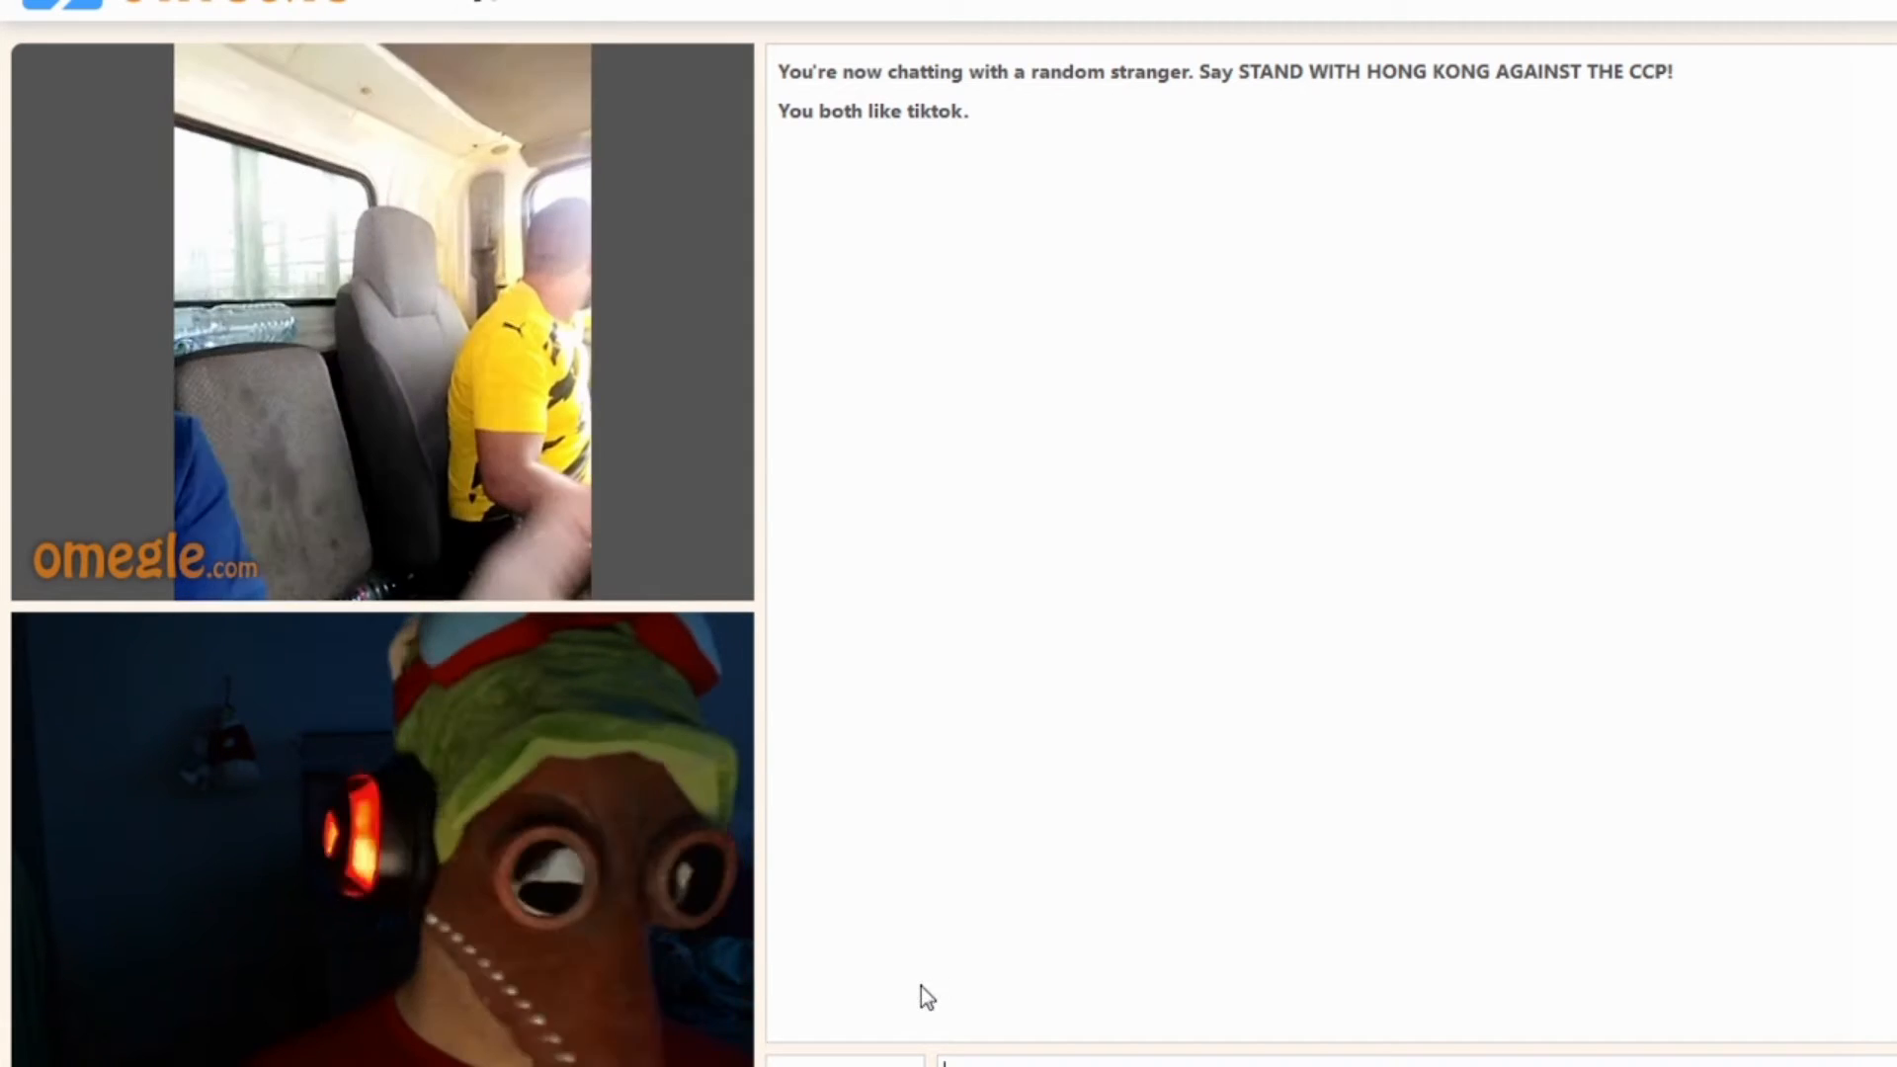
mouse_move(885, 976)
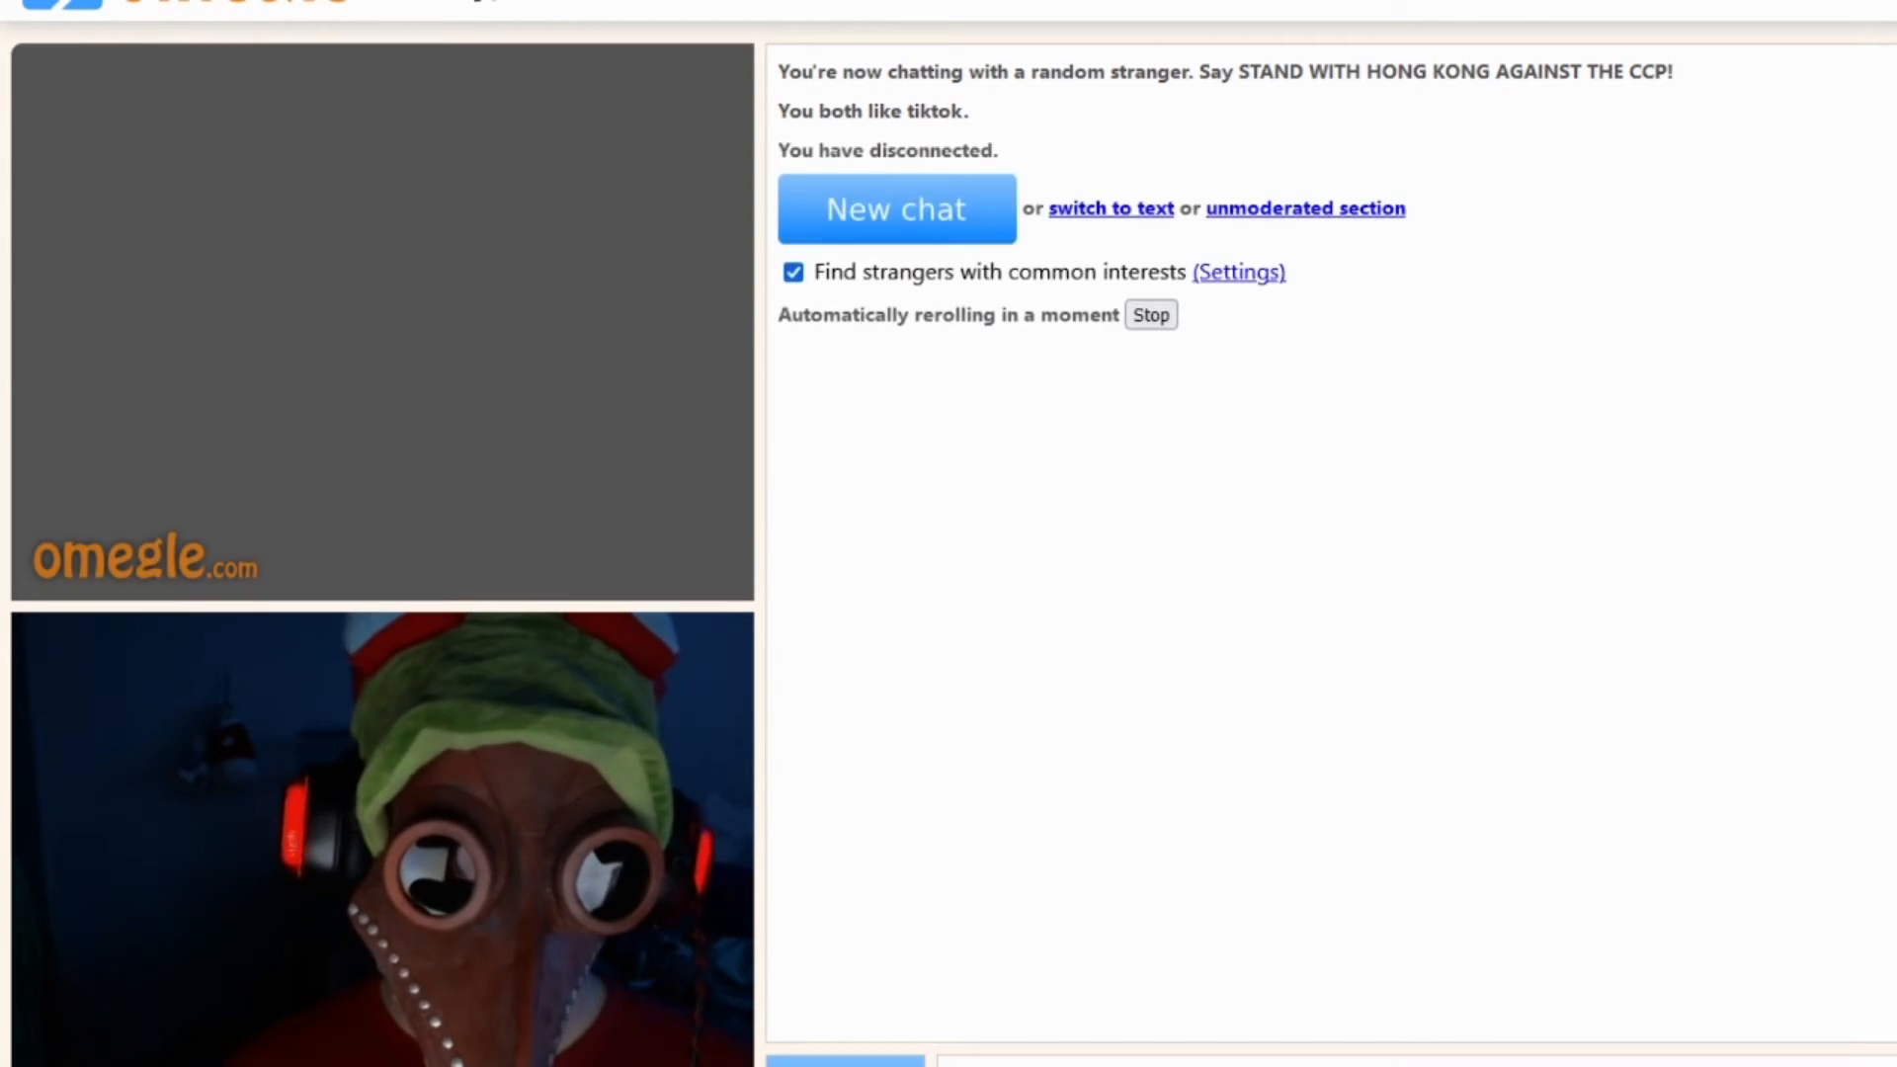
Step: Reroll to a new random stranger with the New chat button after the disconnect
click(897, 209)
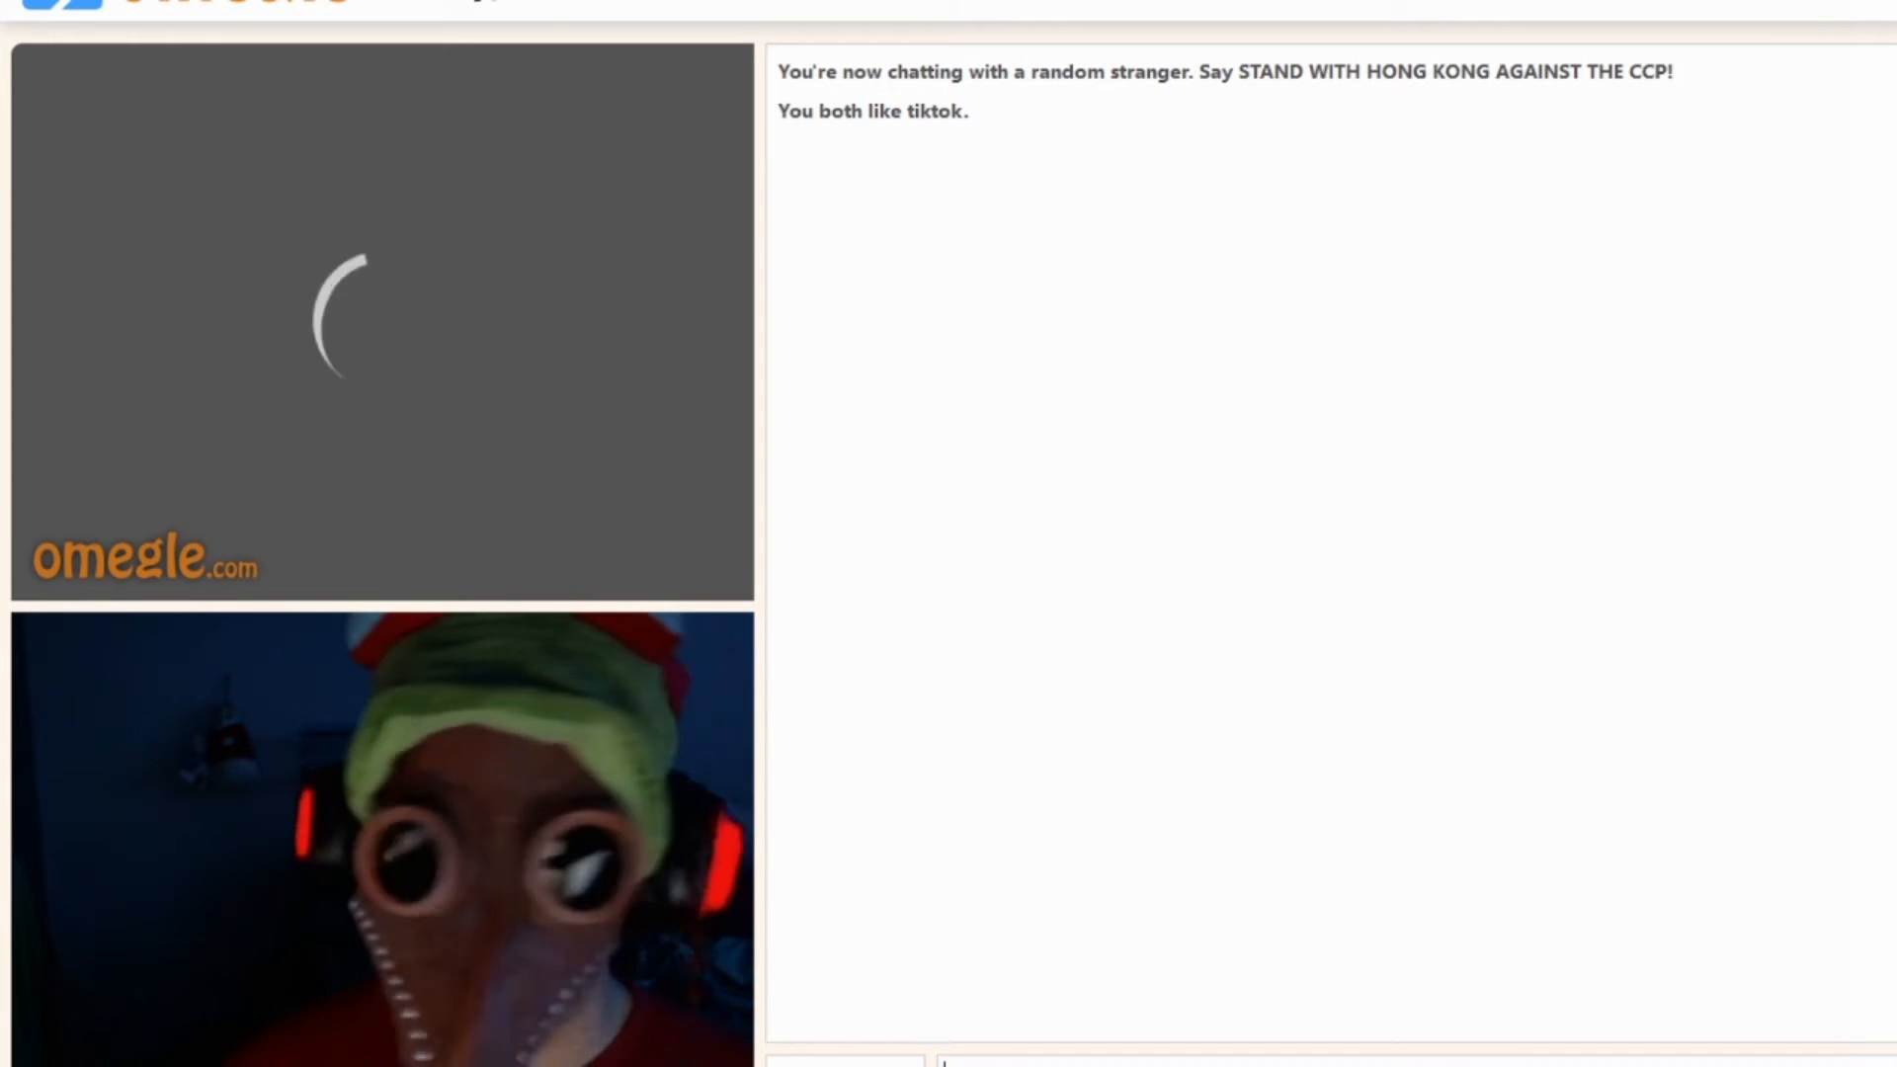